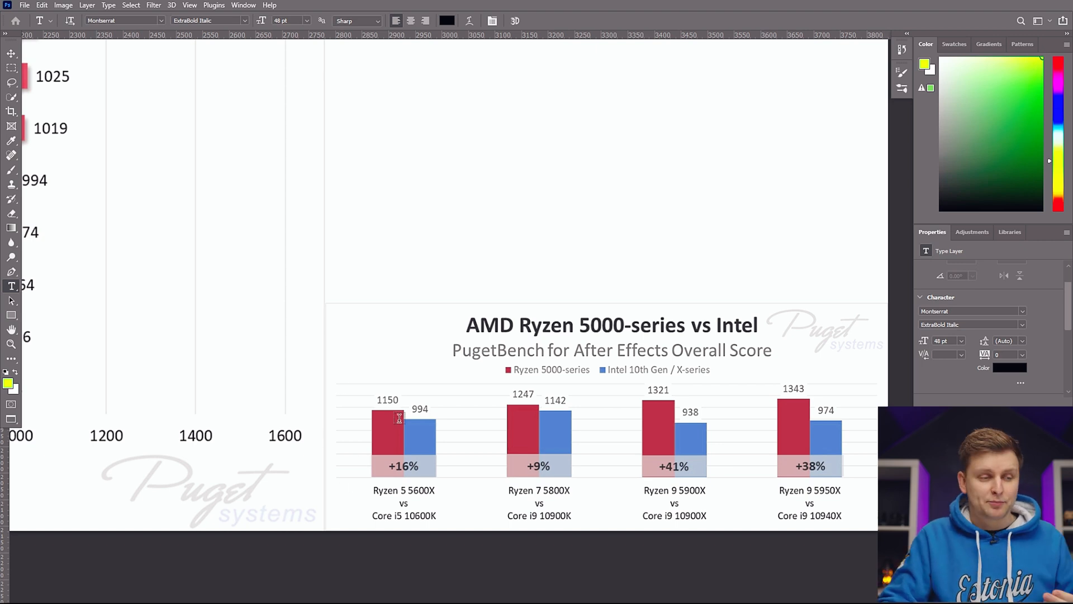
Step: Switch to freehand painting, undo the yellow circle around the first comparison, then change tools
left_click(12, 170)
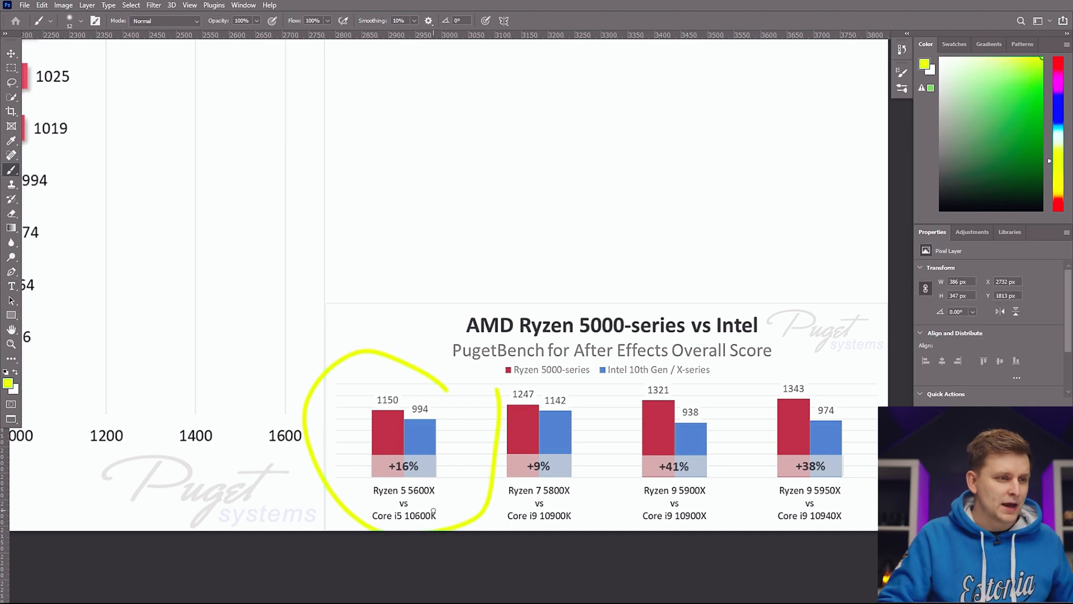
key("ctrl+z")
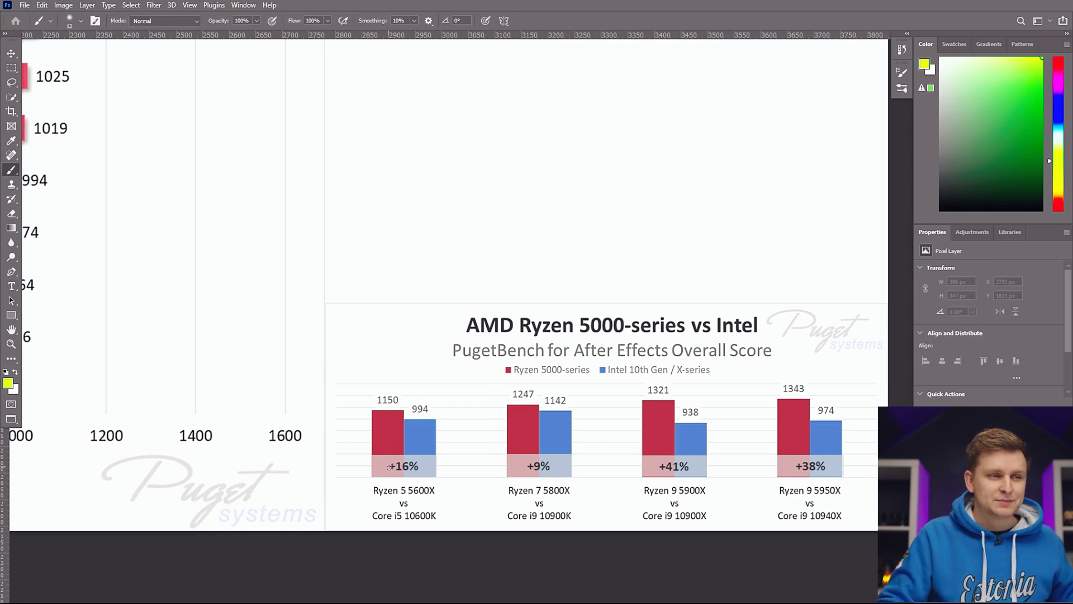
mouse_move(587, 491)
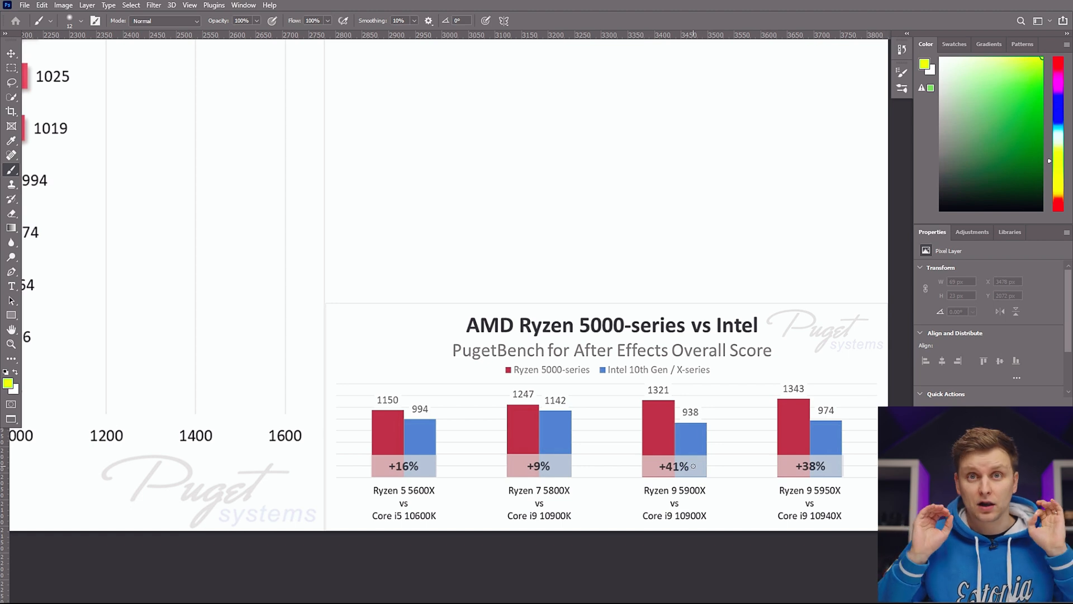
mouse_move(853, 506)
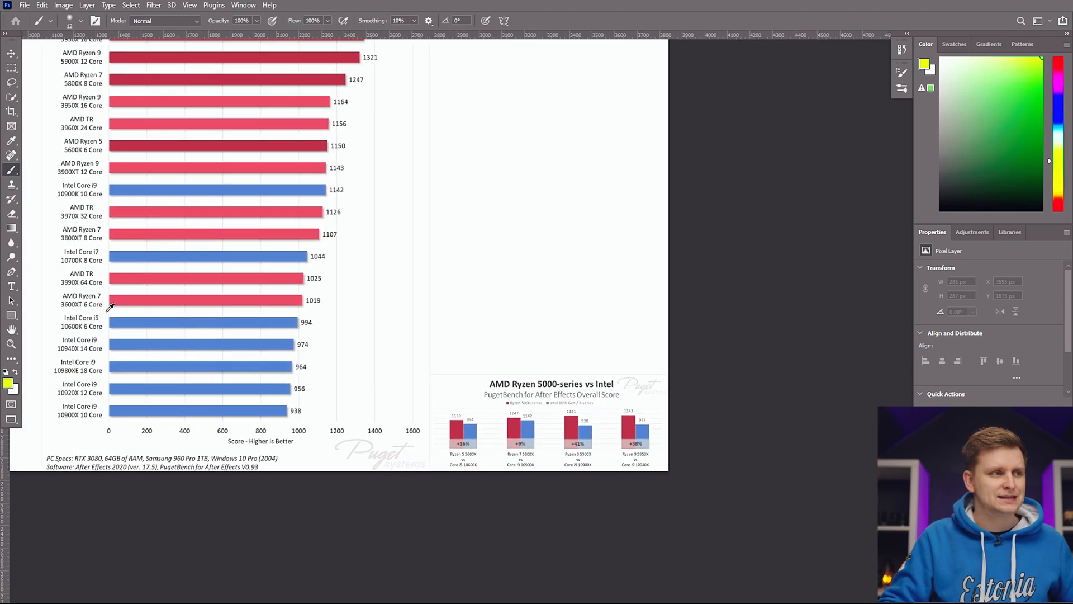
left_click(12, 52)
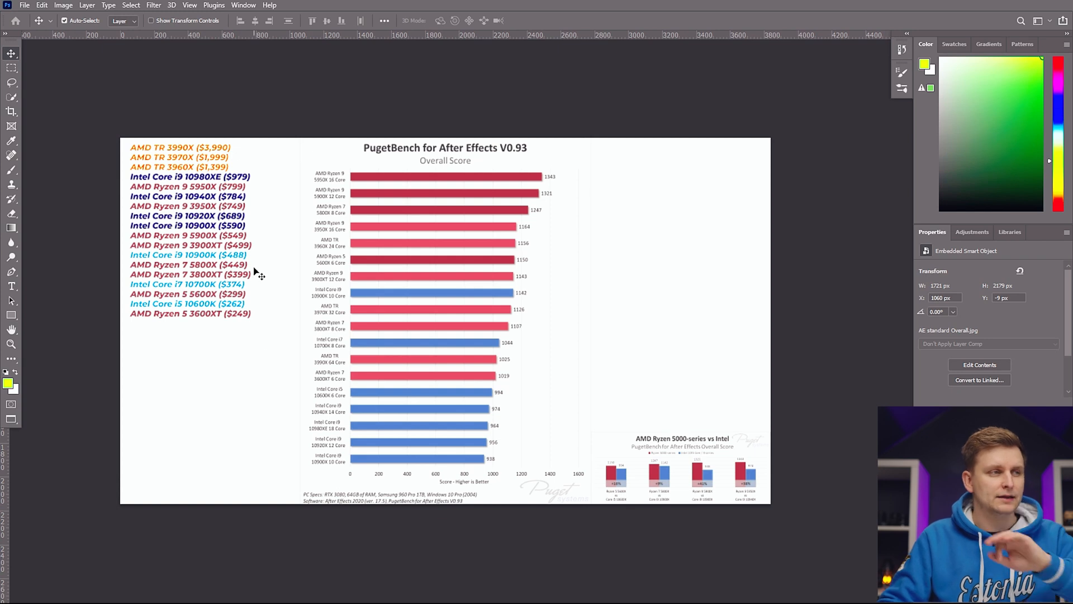
mouse_move(223, 253)
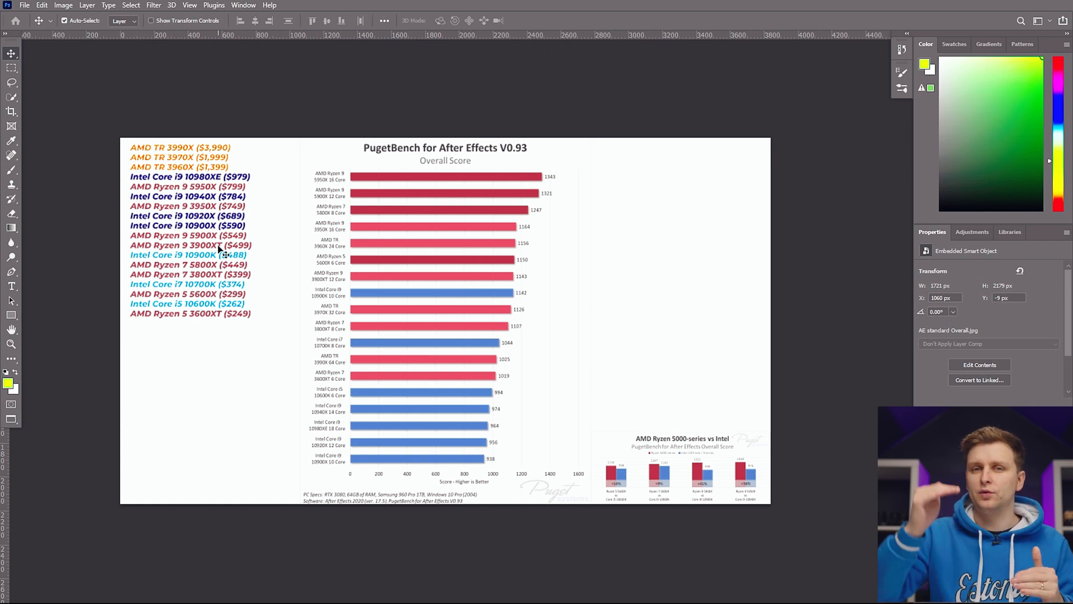
mouse_move(134, 267)
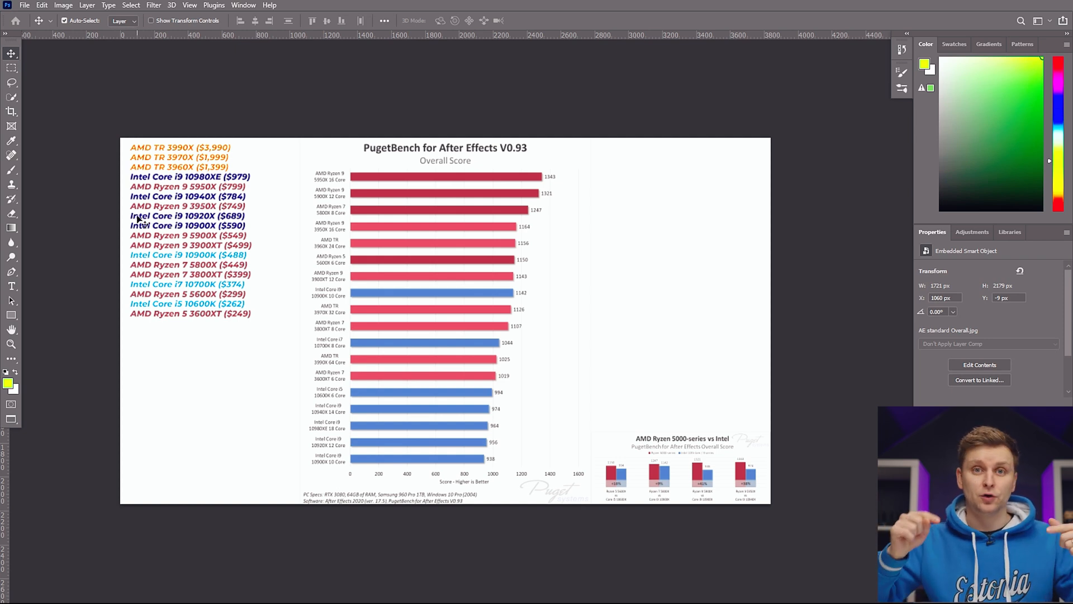
mouse_move(232, 327)
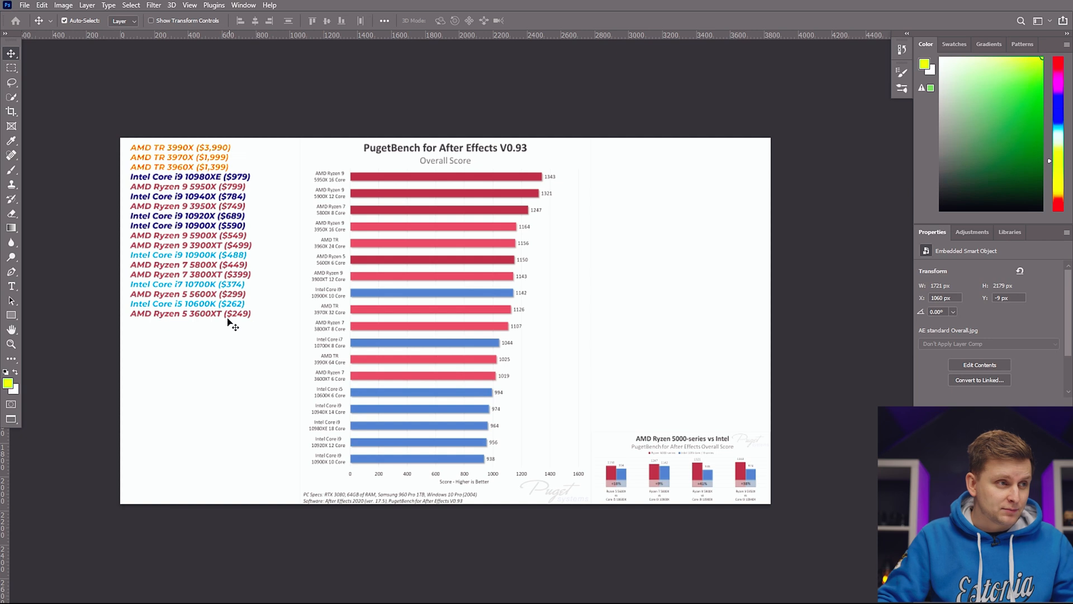
mouse_move(140, 198)
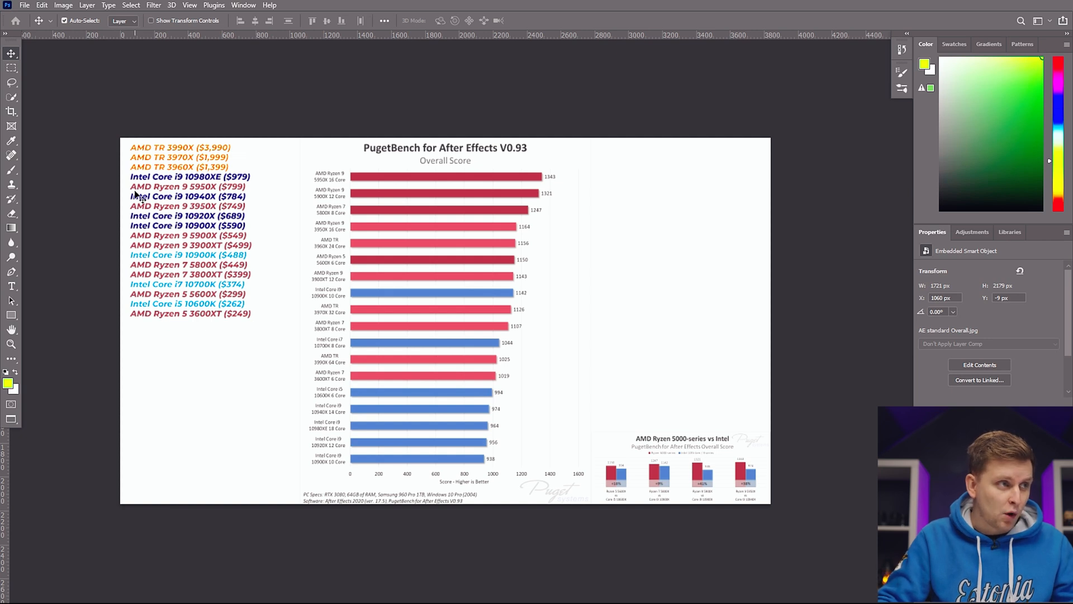
mouse_move(236, 196)
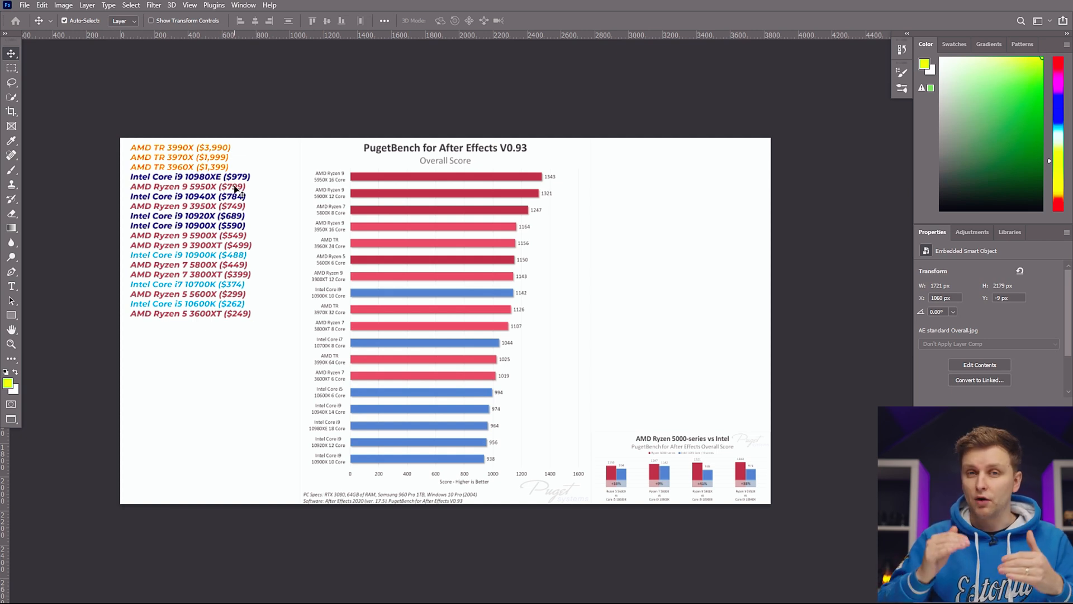
mouse_move(147, 144)
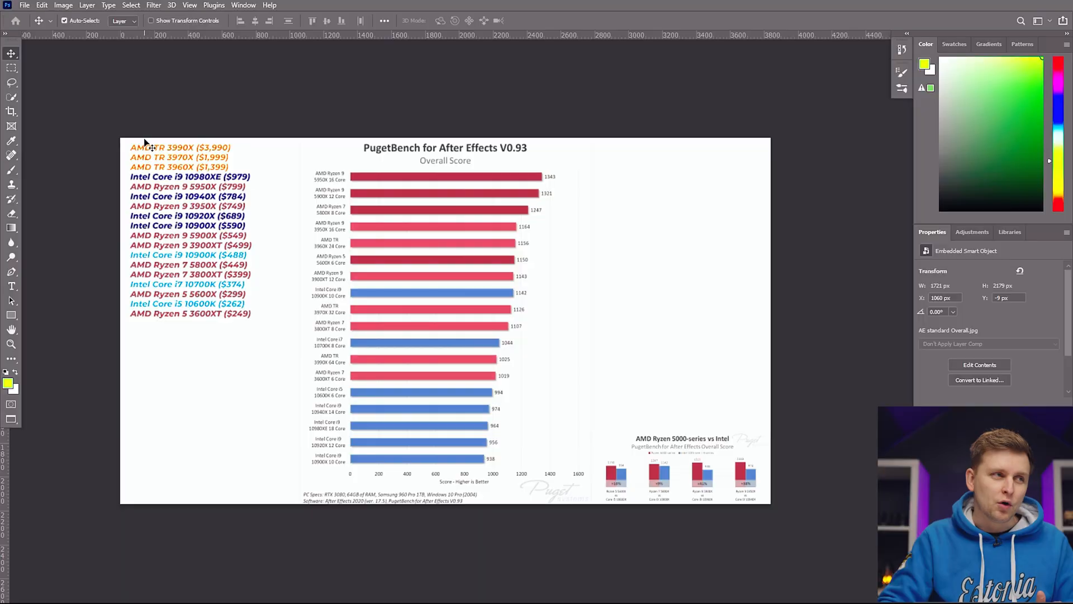
mouse_move(189, 156)
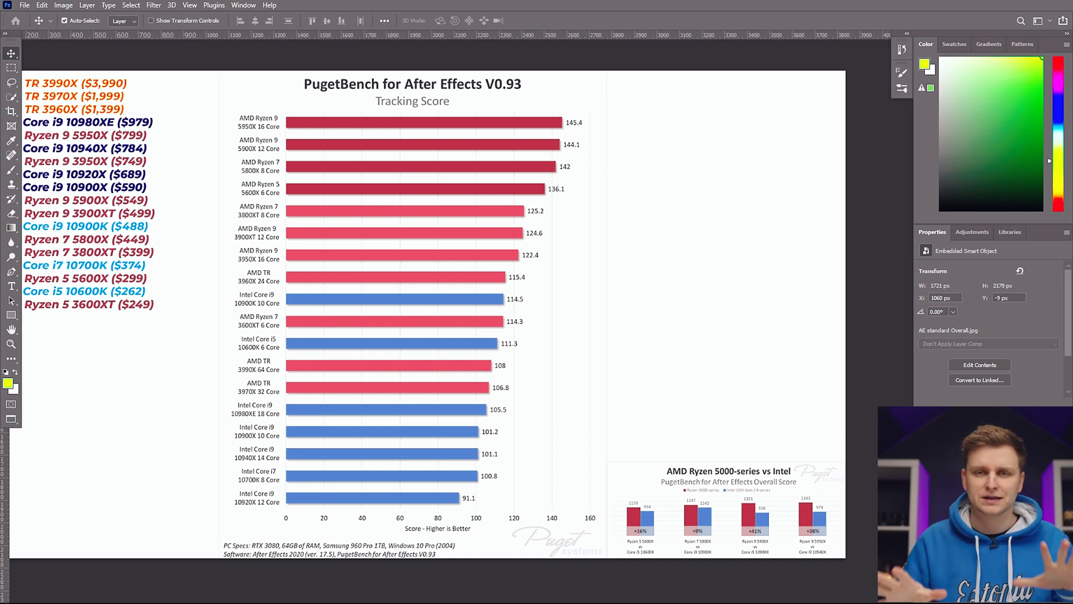
mouse_move(247, 119)
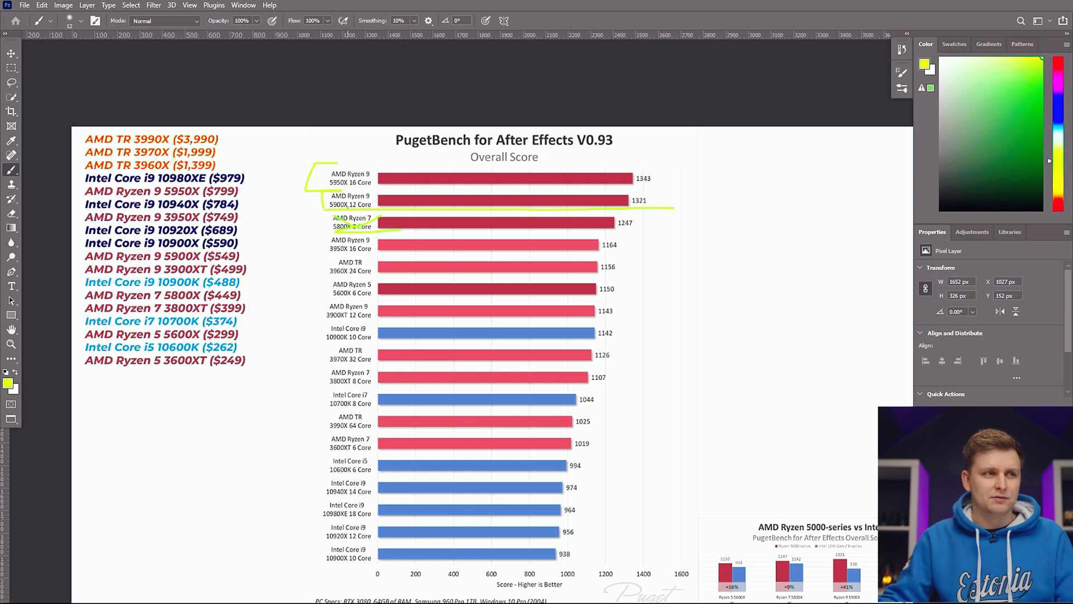
mouse_move(363, 211)
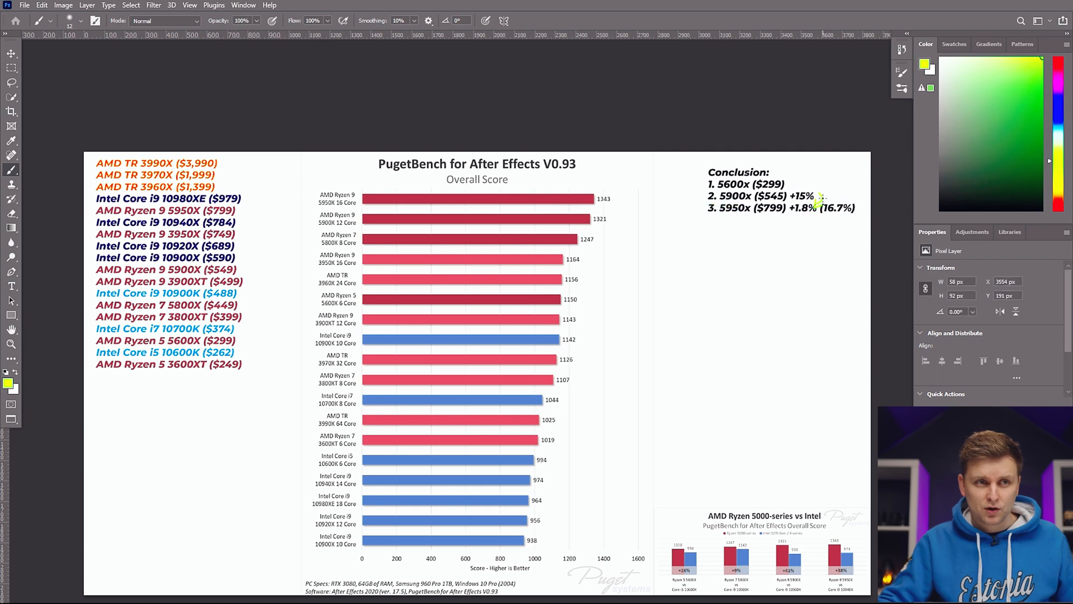
mouse_move(825, 199)
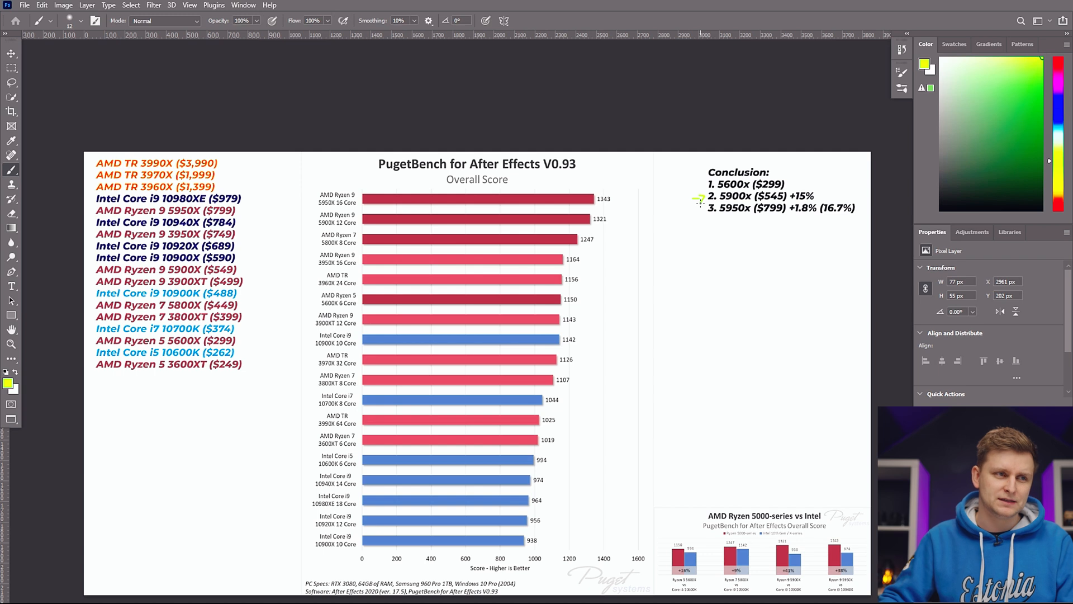
mouse_move(491, 320)
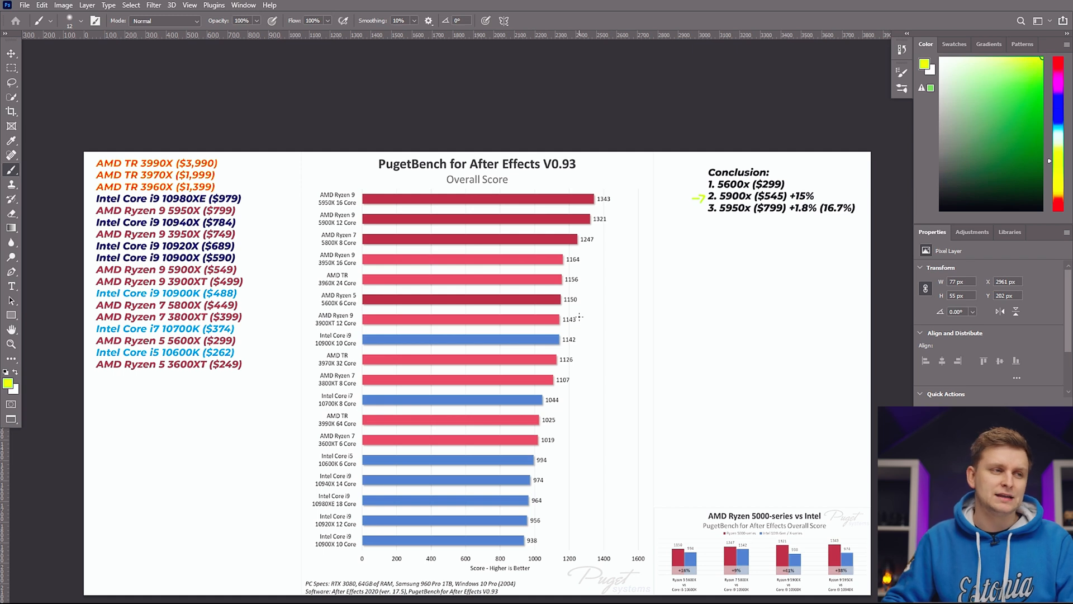
mouse_move(582, 317)
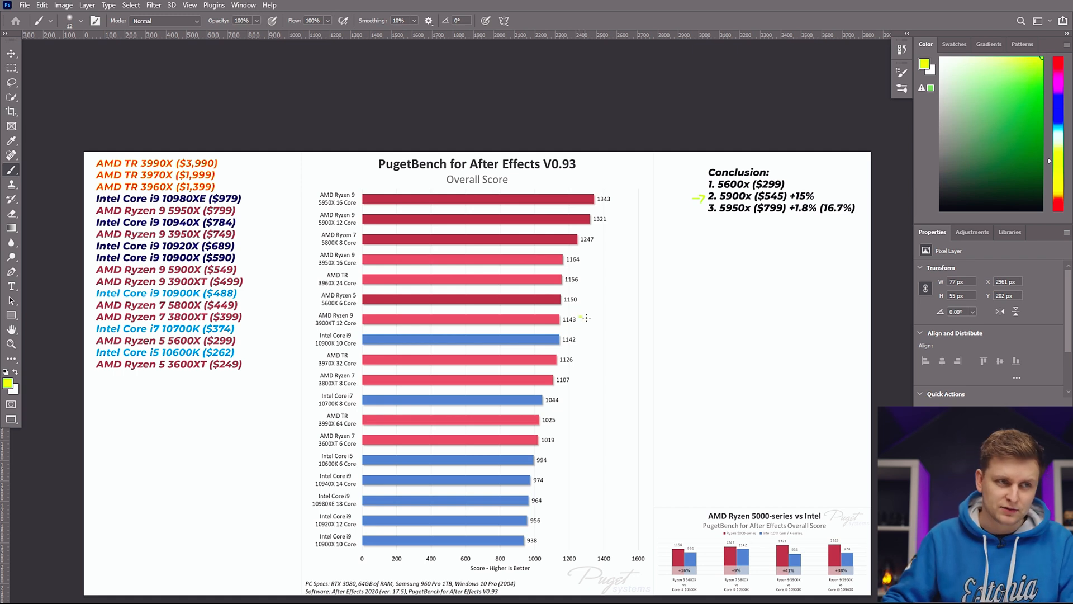